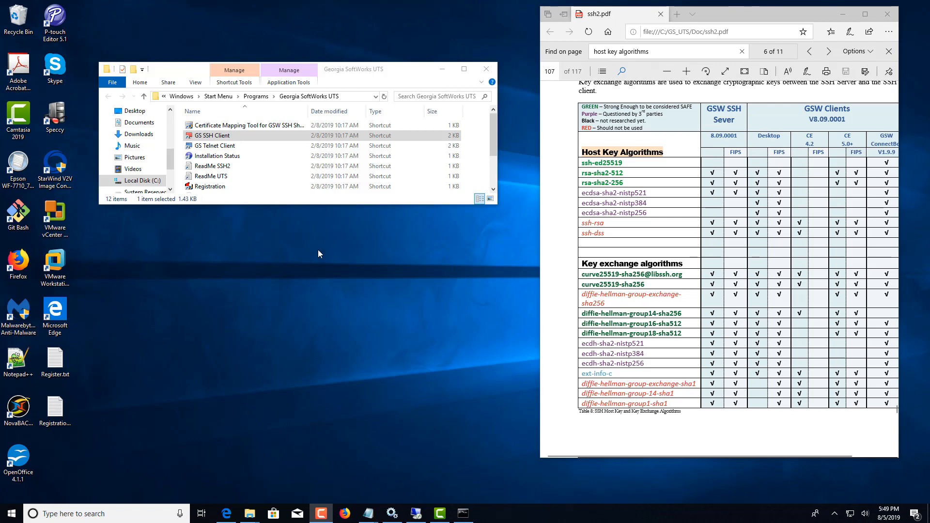
mouse_move(305, 256)
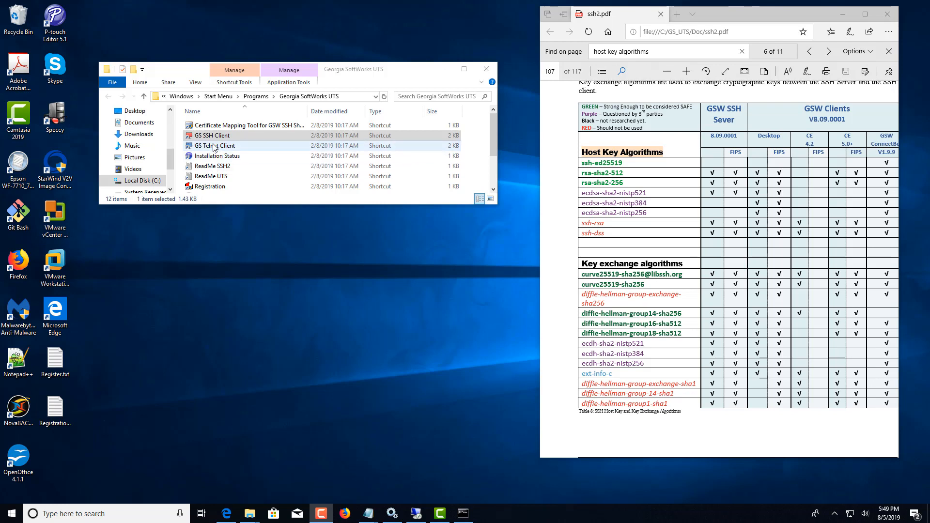
Select the GS SSH Client shortcut and bring up its context menu.
click(213, 135)
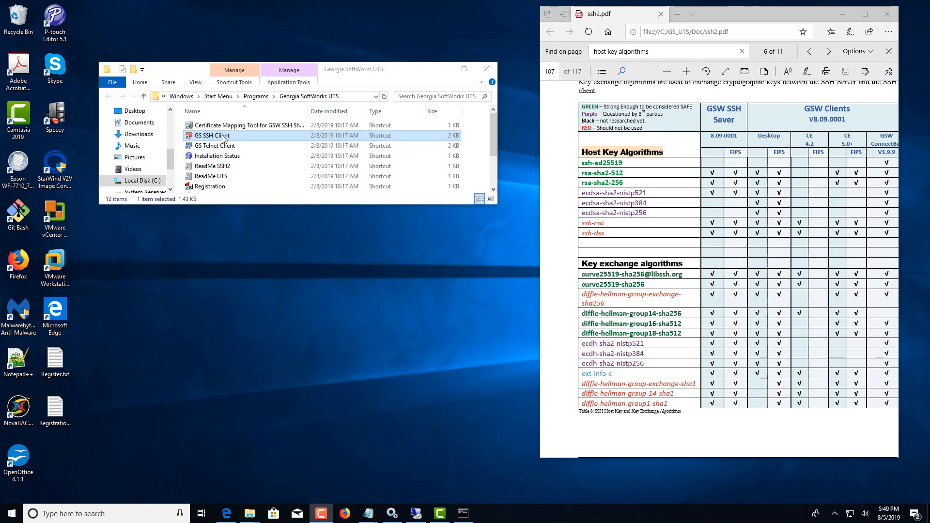
right_click(214, 135)
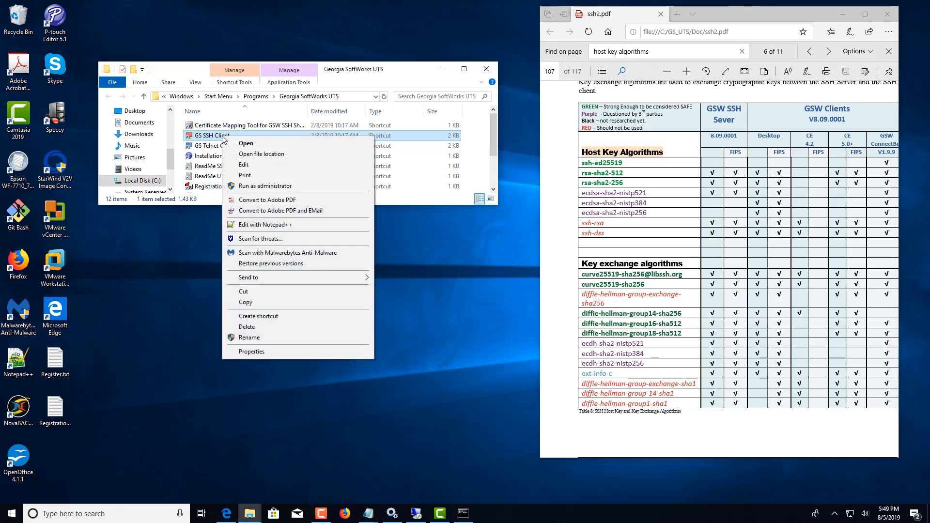
mouse_move(269, 198)
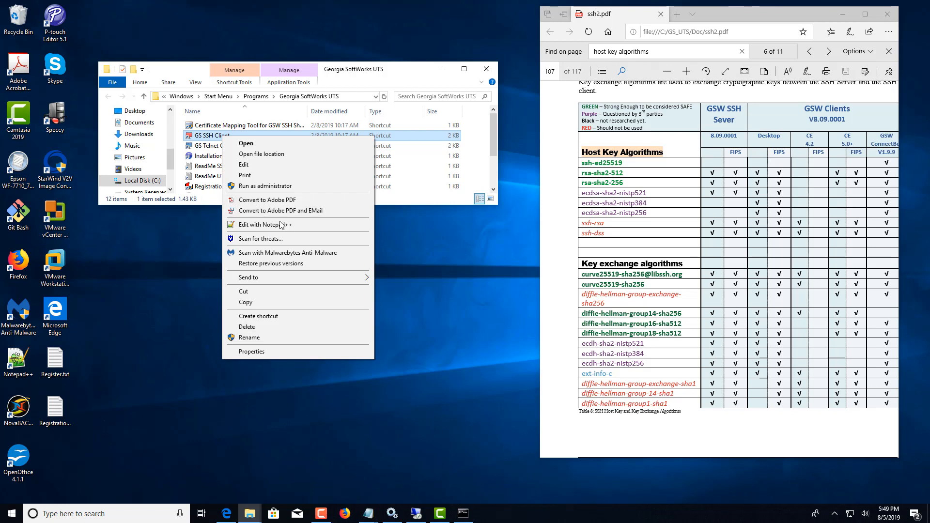
mouse_move(273, 225)
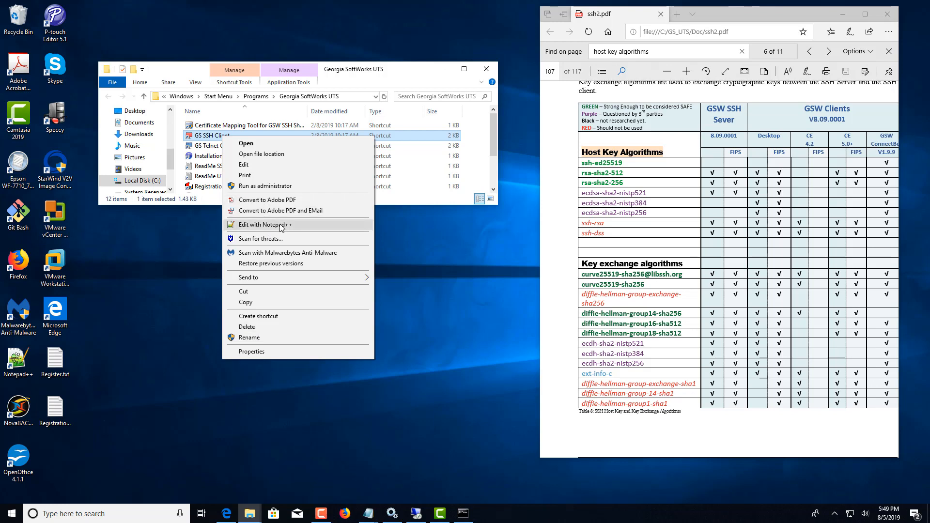
mouse_move(287, 228)
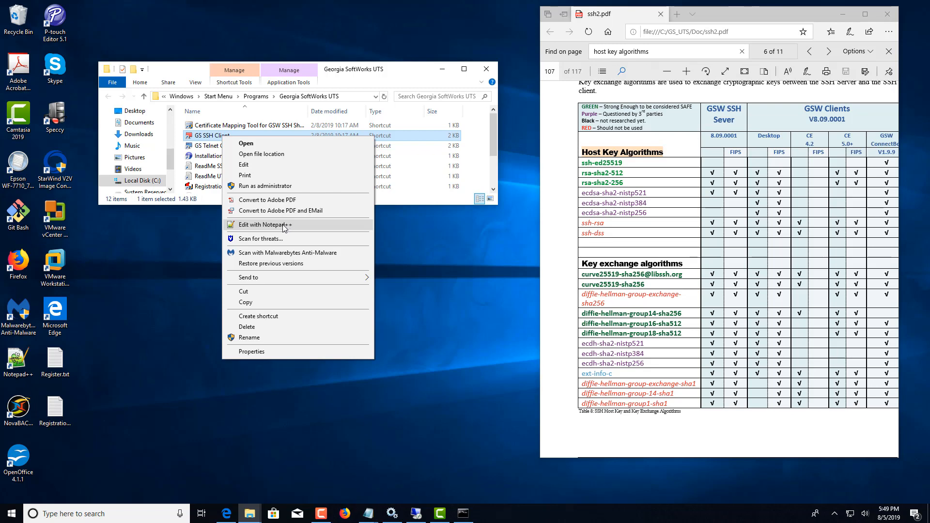
Open GS_SSSH.bat in Notepad++ and highlight the -I key path option on line 7.
click(266, 224)
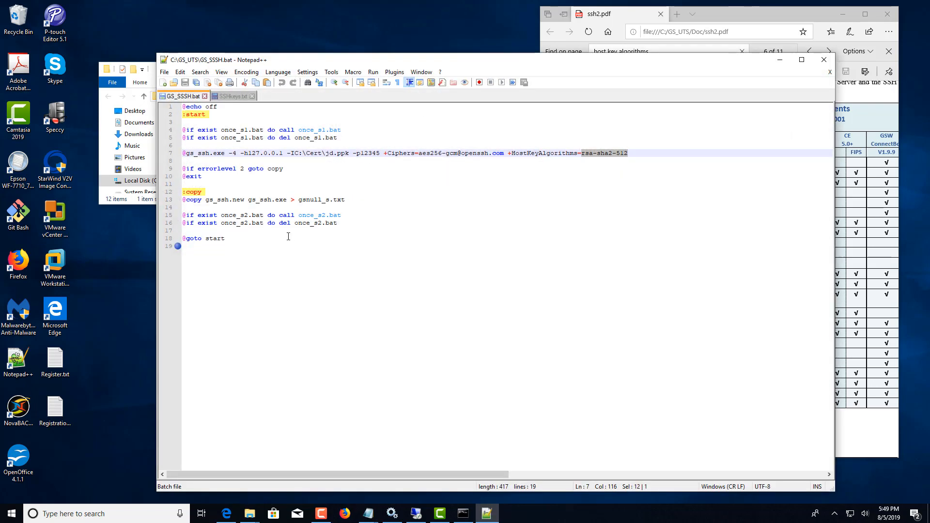
mouse_move(471, 66)
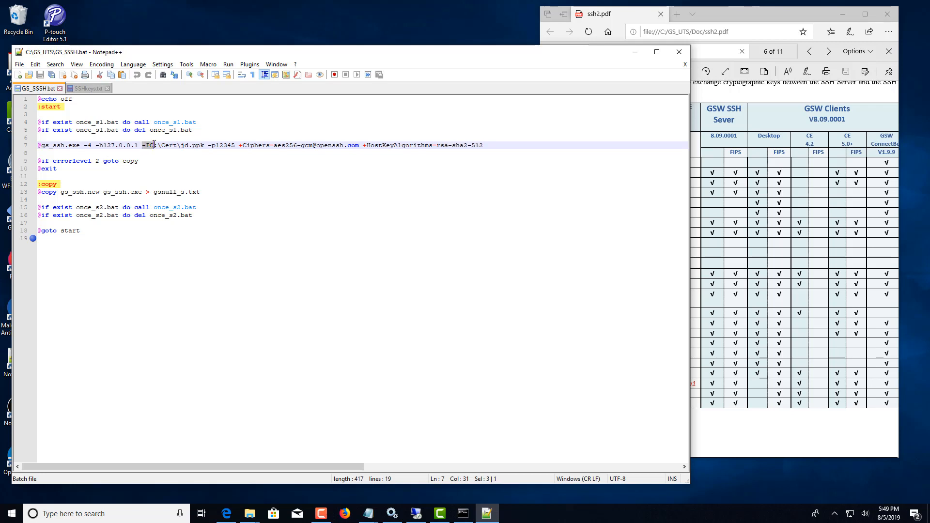
drag(144, 145, 205, 145)
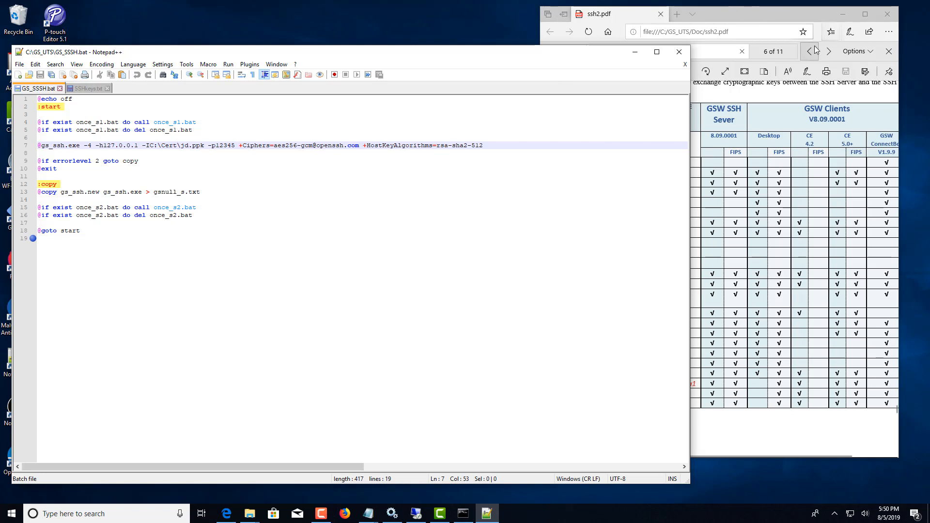
Find 'host key algorithms' in the PDF and highlight rsa-sha2-512 in the batch file.
text(host key algorithms)
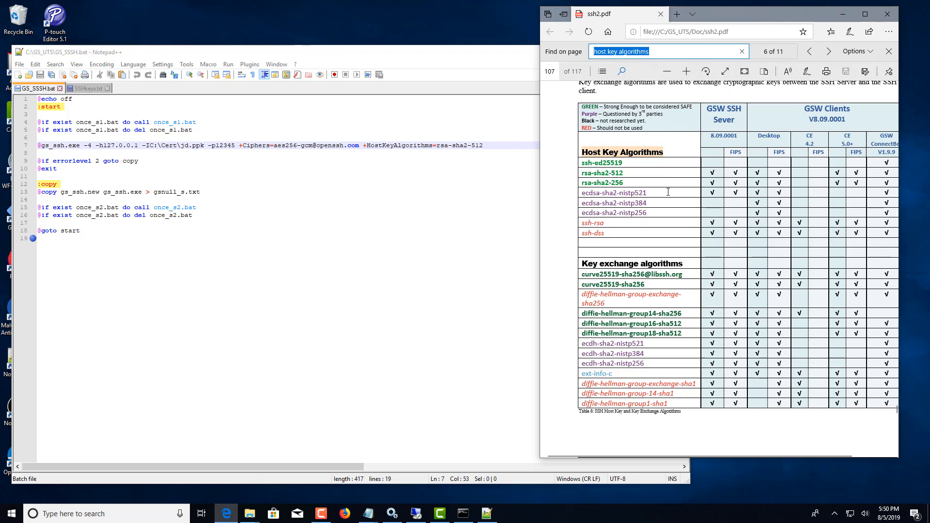
mouse_move(660, 206)
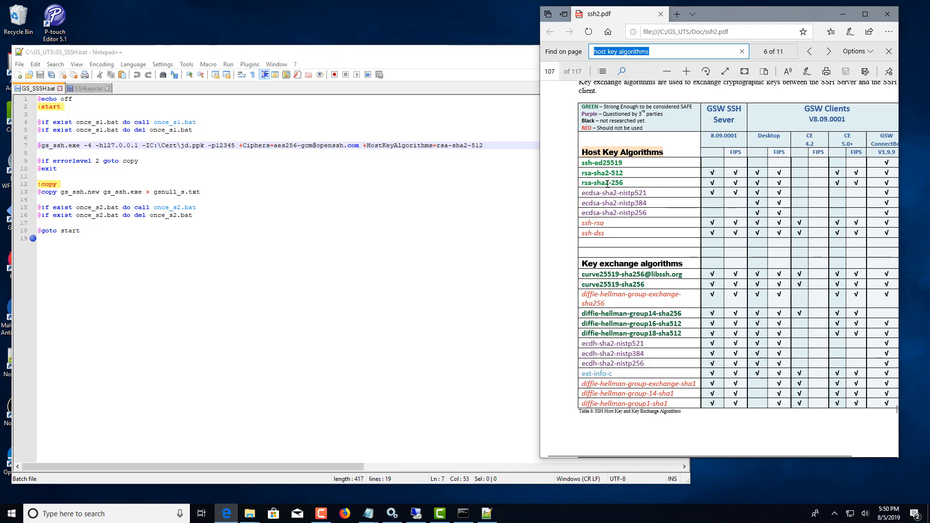
mouse_move(557, 174)
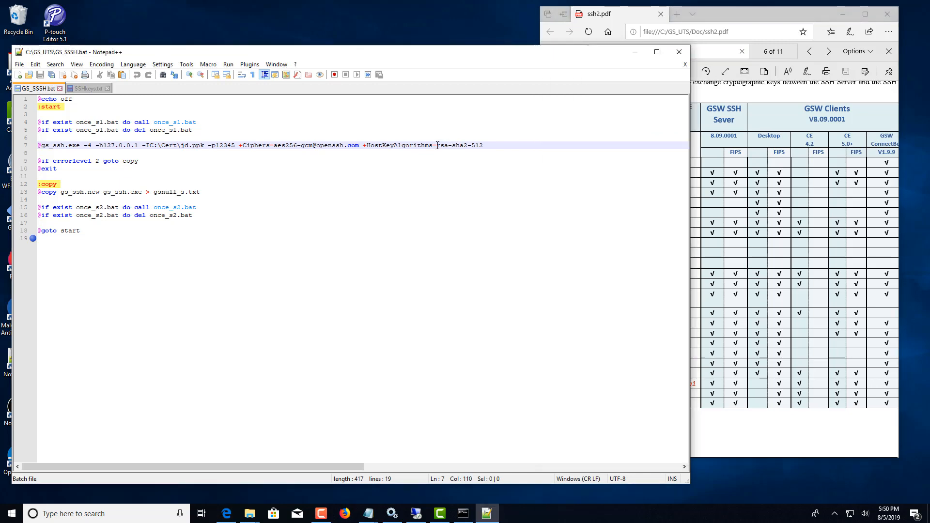
drag(434, 145, 483, 145)
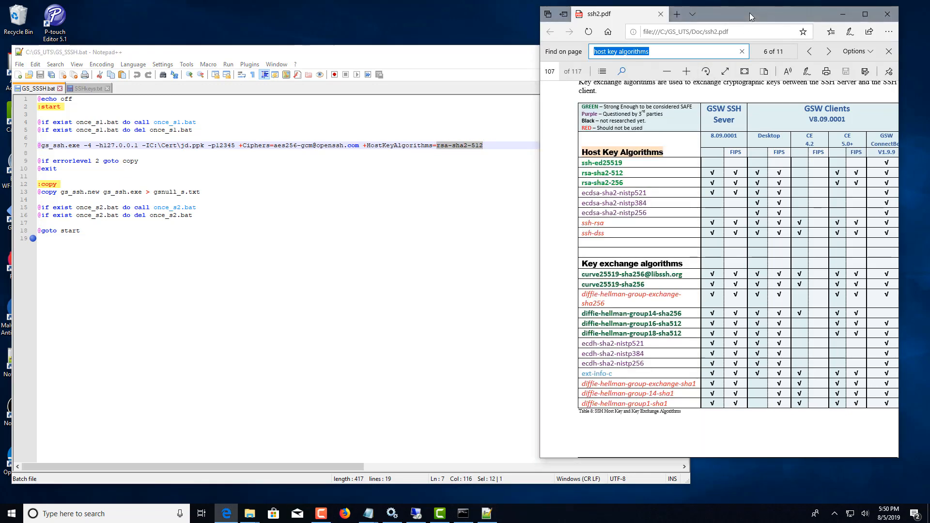
Scroll the ssh2.pdf down to the page 108 Ciphers table.
scroll(down, 3)
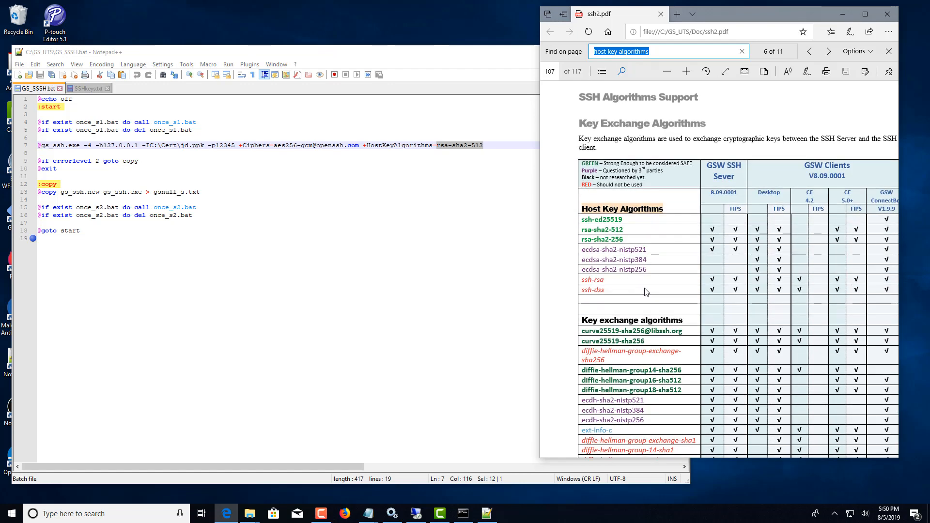
scroll(down, 3)
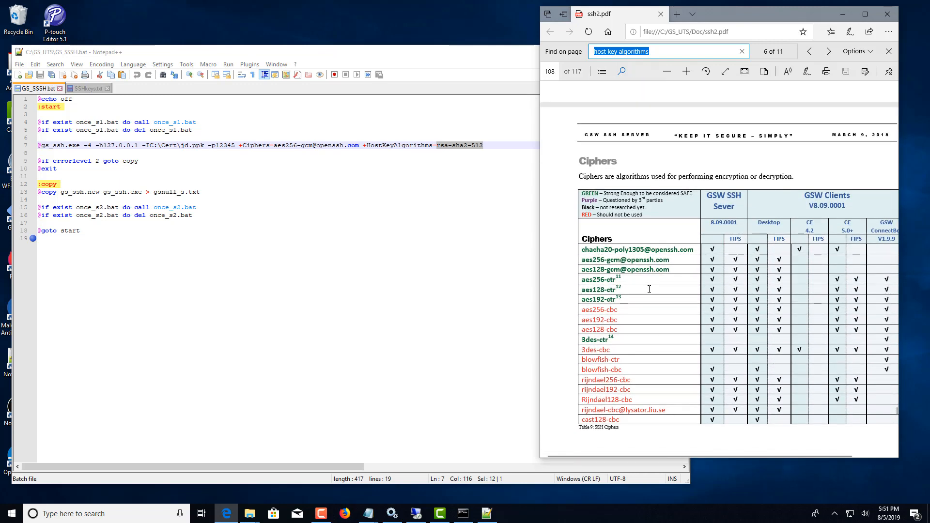
scroll(down, 3)
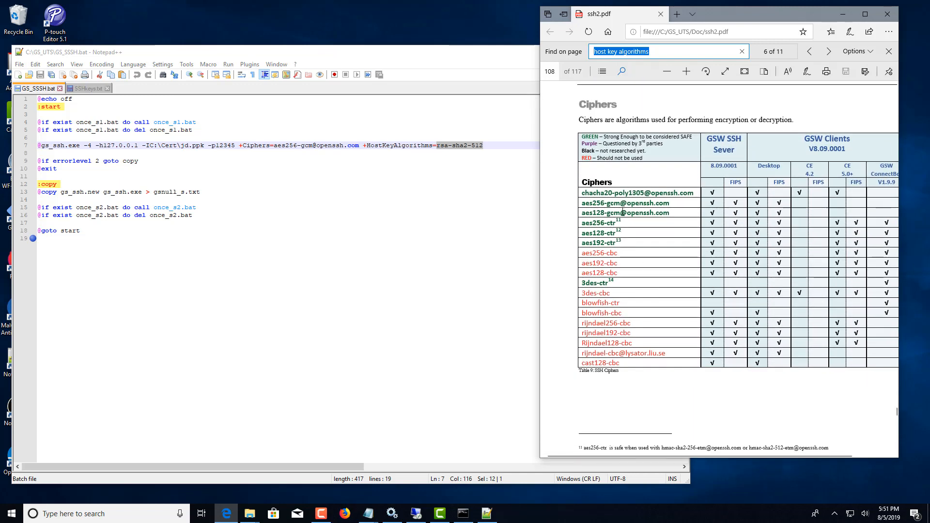
mouse_move(299, 152)
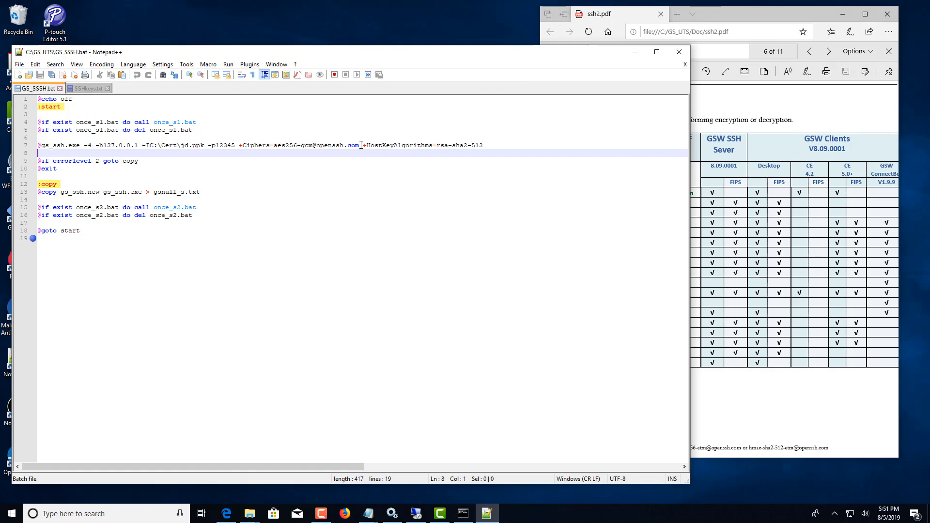
drag(274, 146, 359, 145)
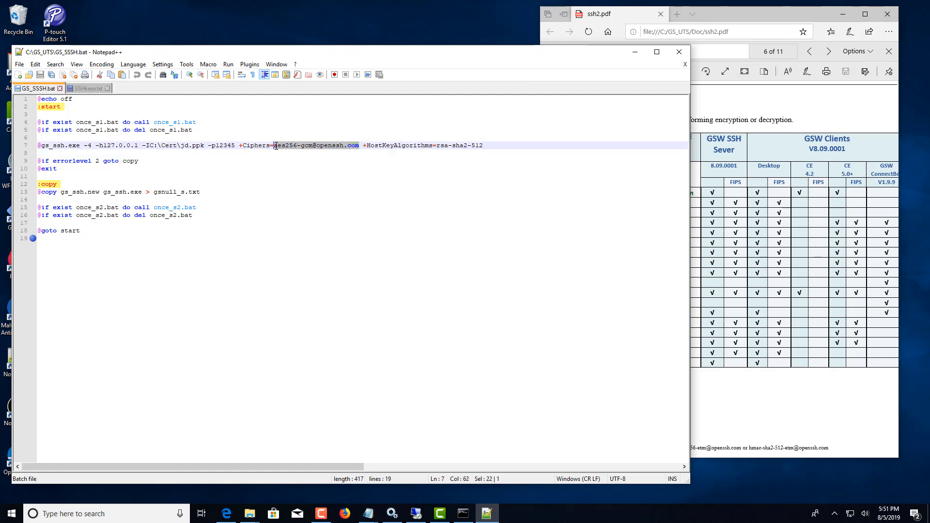
mouse_move(344, 177)
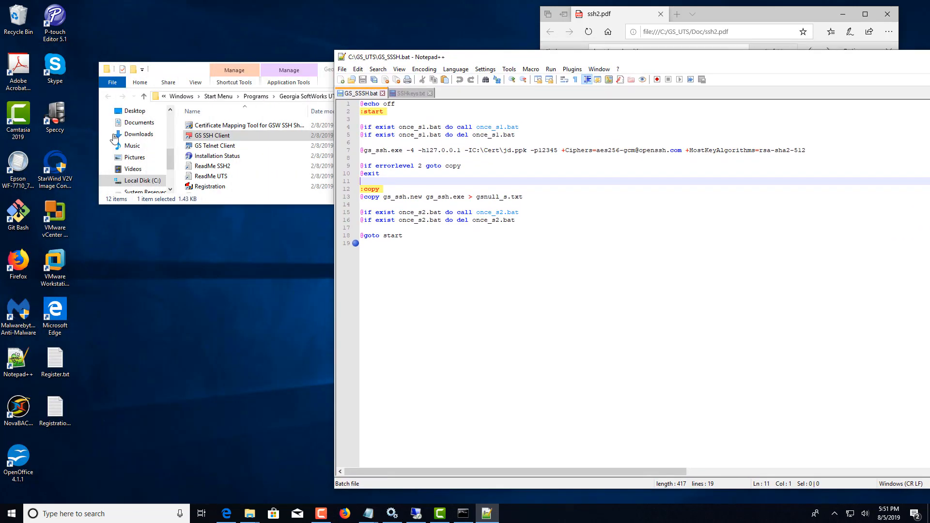
double_click(212, 136)
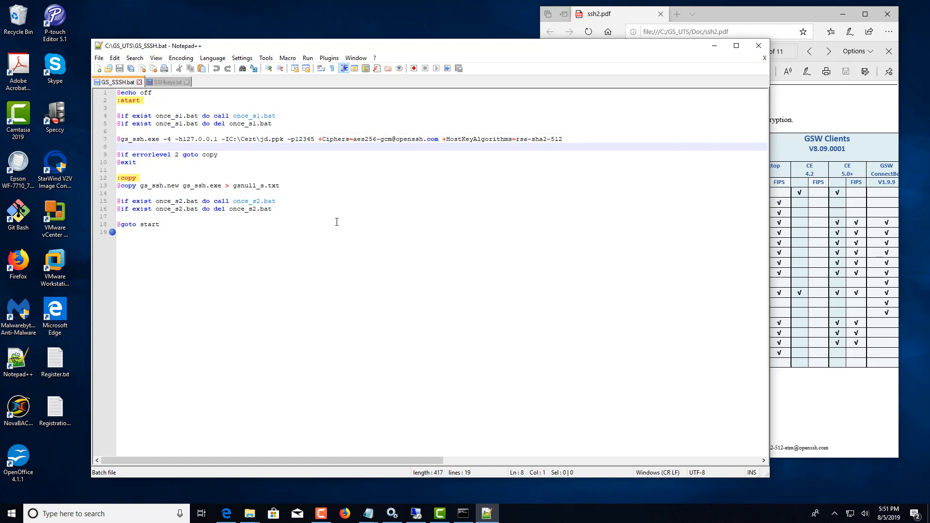
mouse_move(334, 183)
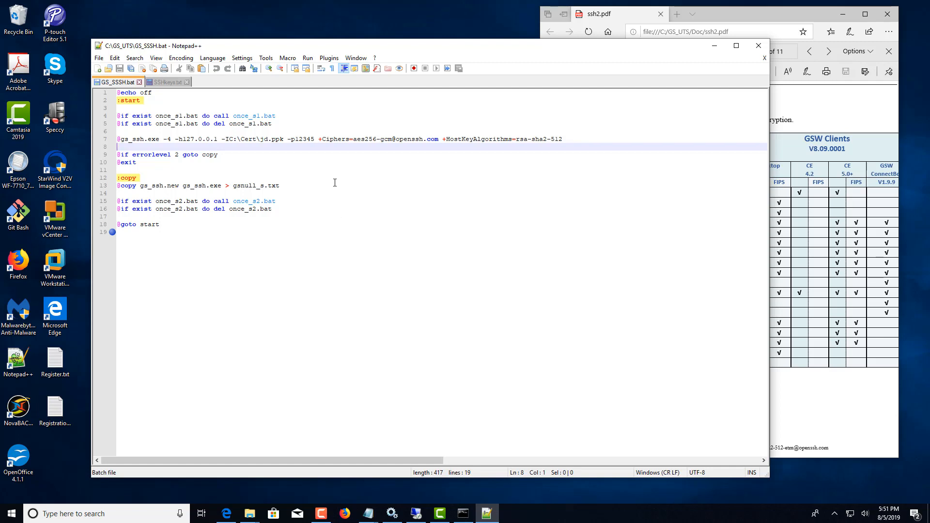